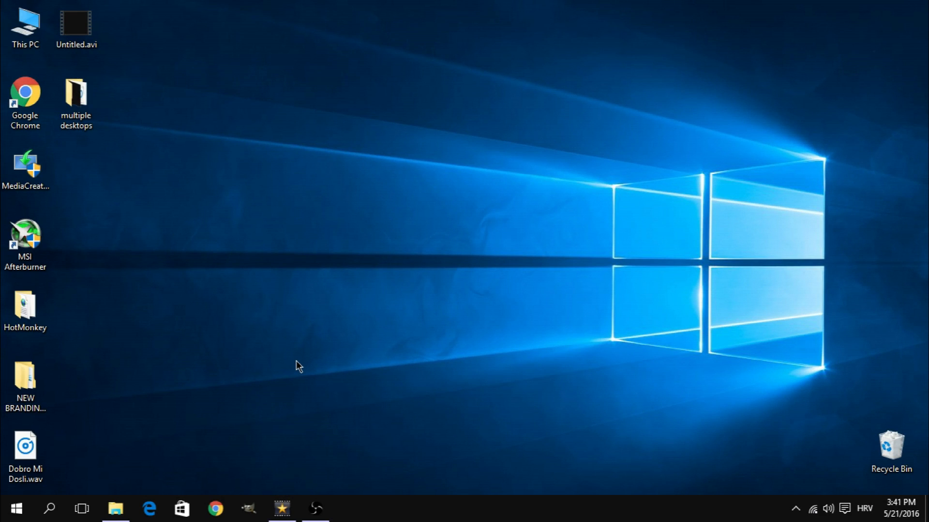
# Open Task View and add new virtual desktops until Desktop 9 appears.
pyautogui.click(82, 508)
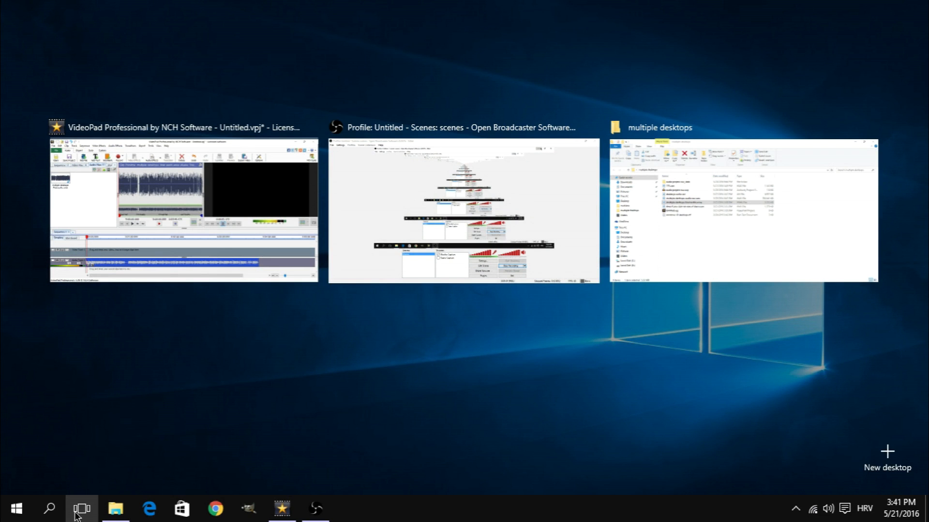
pyautogui.moveTo(885, 464)
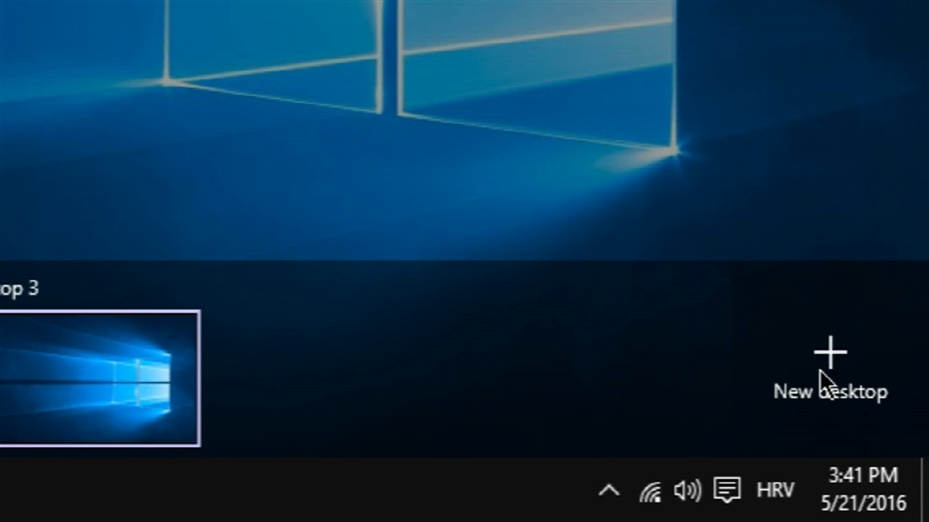
pyautogui.click(829, 355)
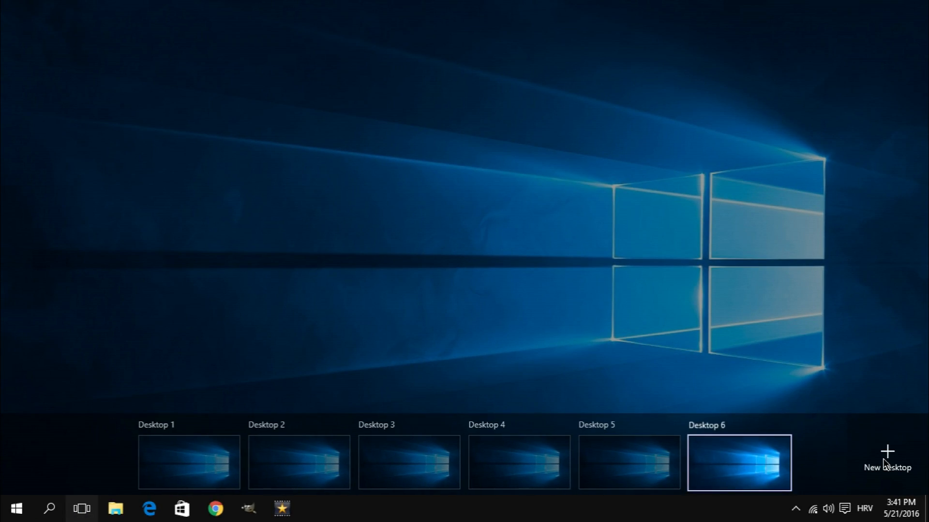
pyautogui.click(887, 450)
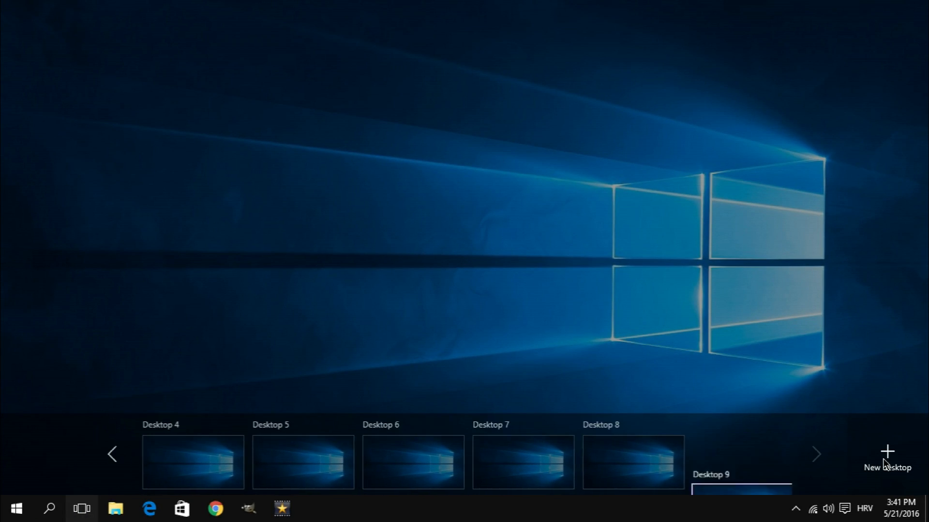
pyautogui.click(887, 452)
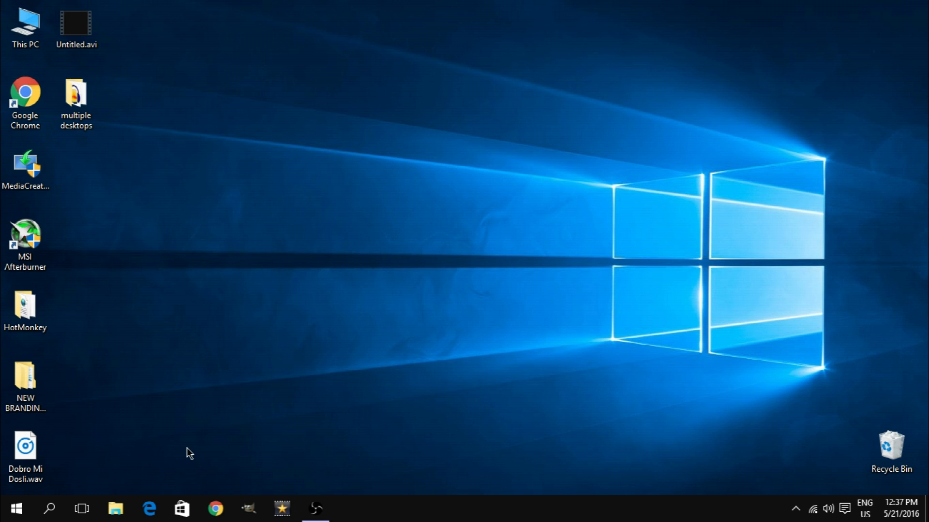
# Reopen Task View and keep adding desktops until Desktop 719 exists.
pyautogui.click(82, 508)
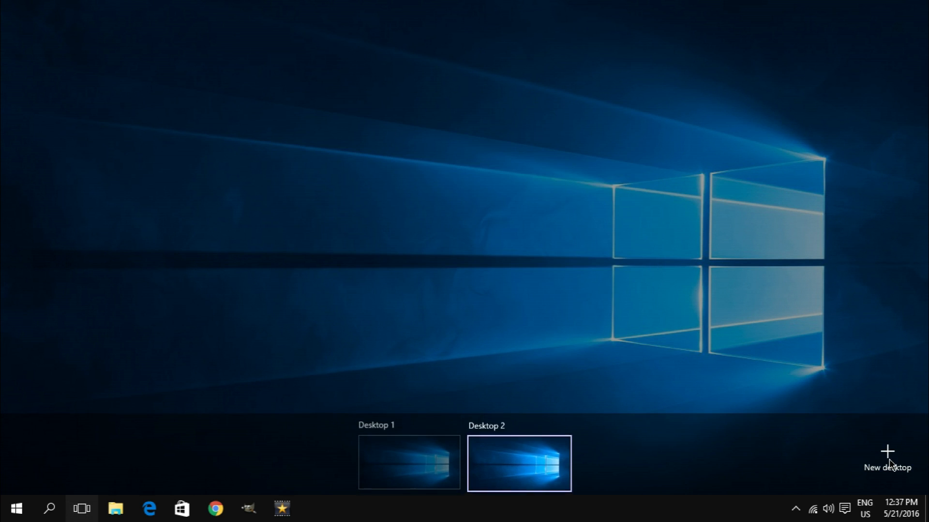
pyautogui.click(887, 449)
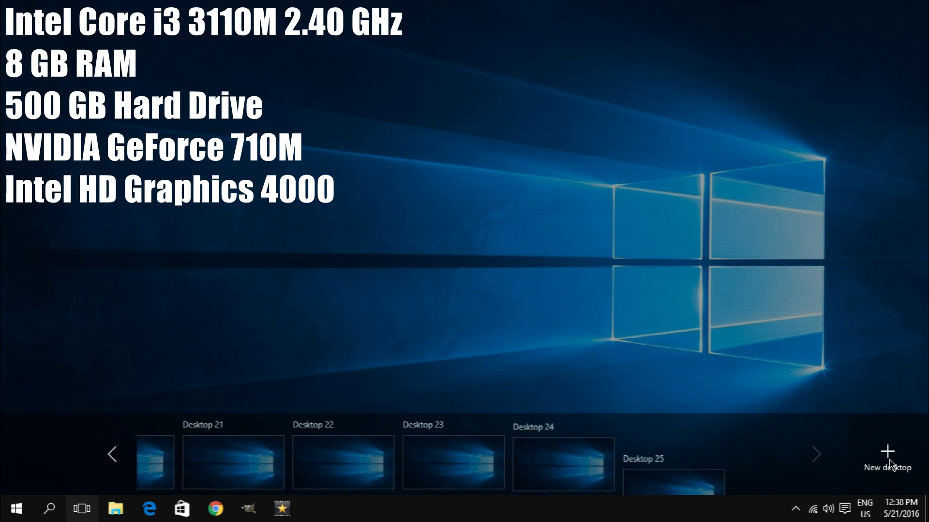
pyautogui.click(885, 452)
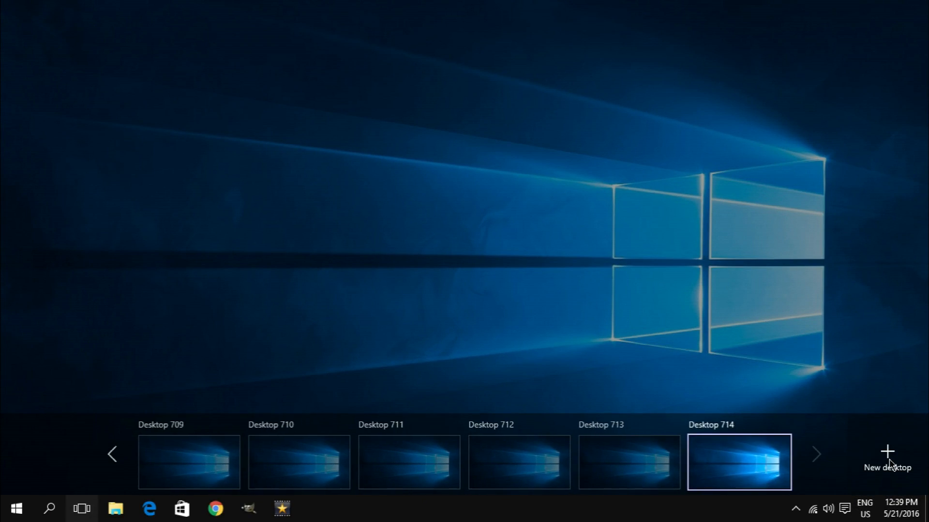
pyautogui.click(886, 450)
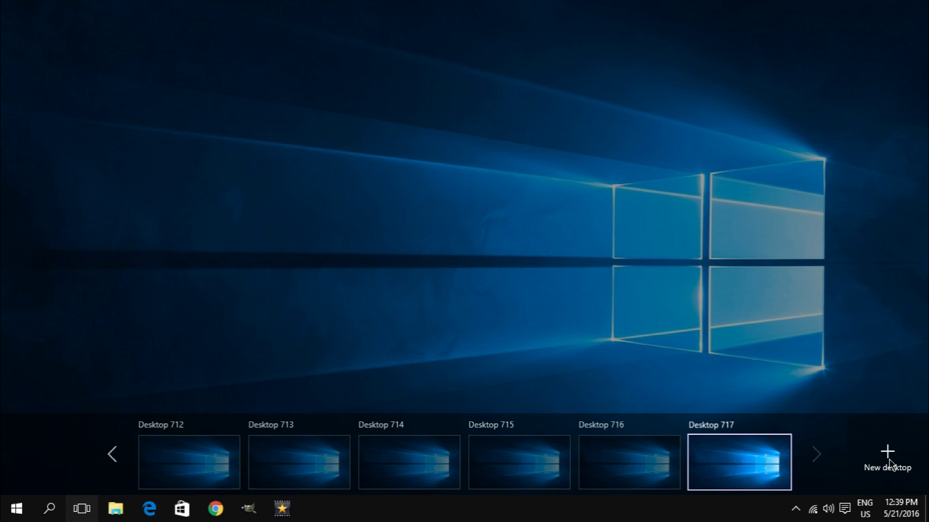
pyautogui.click(887, 451)
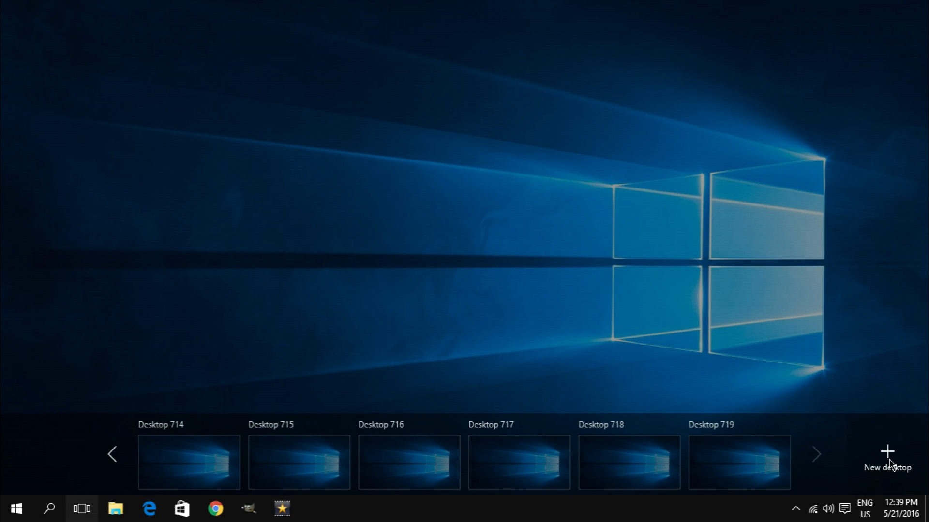
pyautogui.moveTo(754, 446)
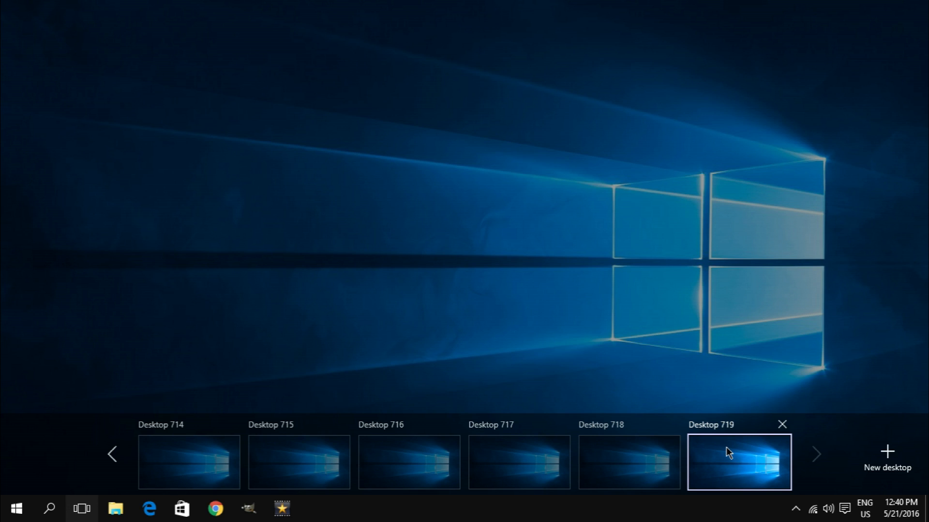
pyautogui.moveTo(732, 464)
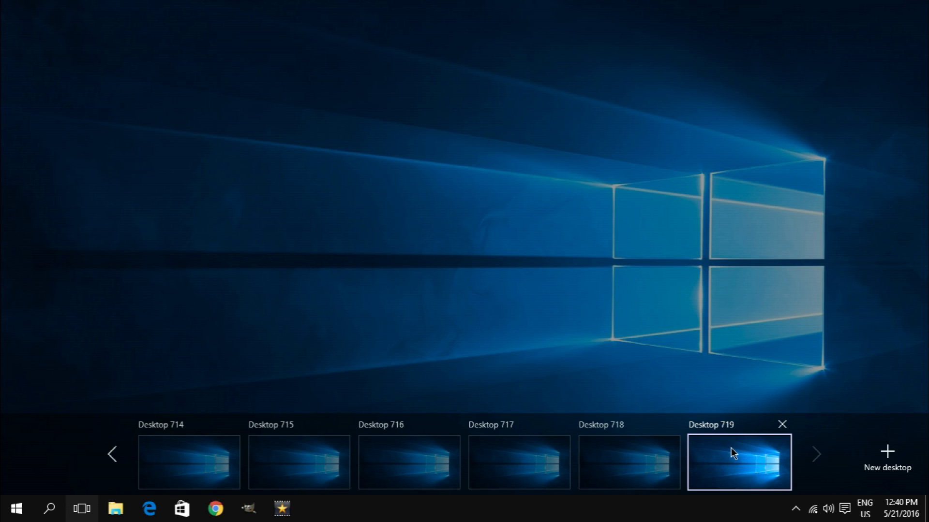
pyautogui.moveTo(740, 471)
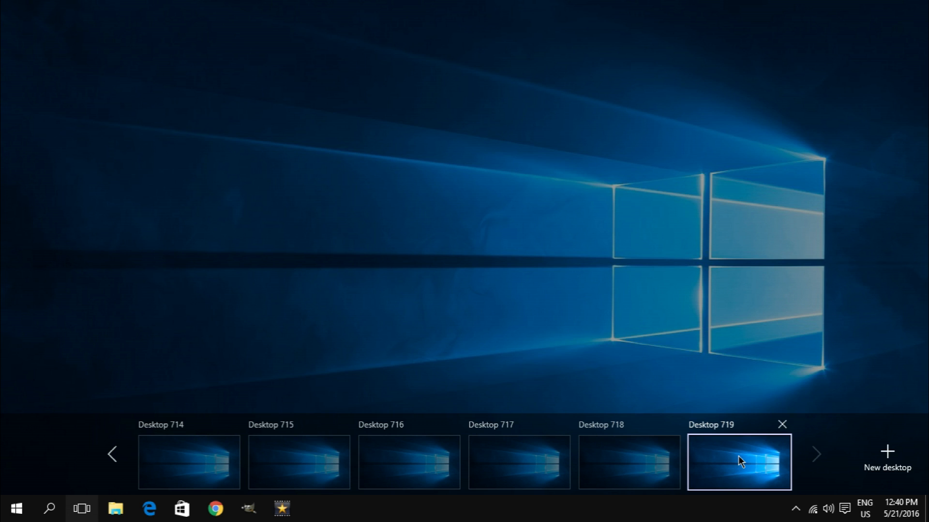
# Select the Desktop 719 thumbnail to switch to that desktop.
pyautogui.click(740, 463)
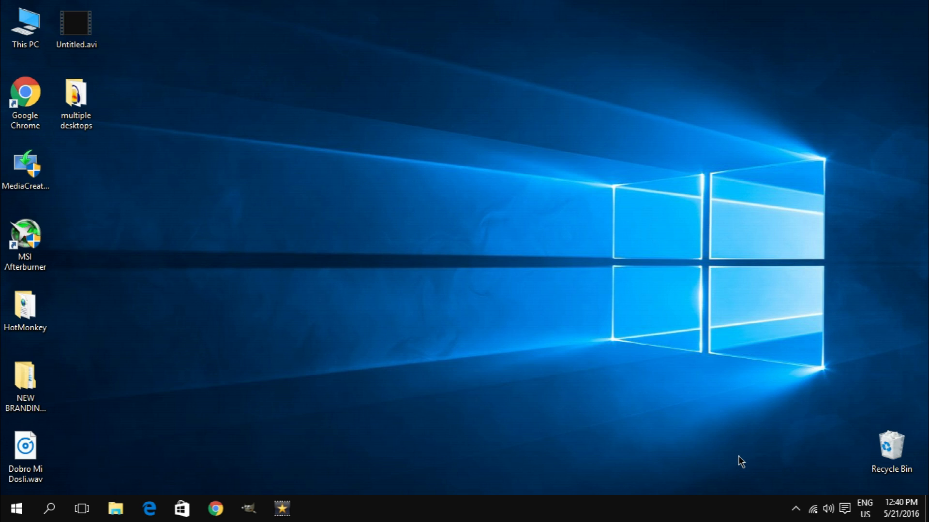
pyautogui.moveTo(226, 421)
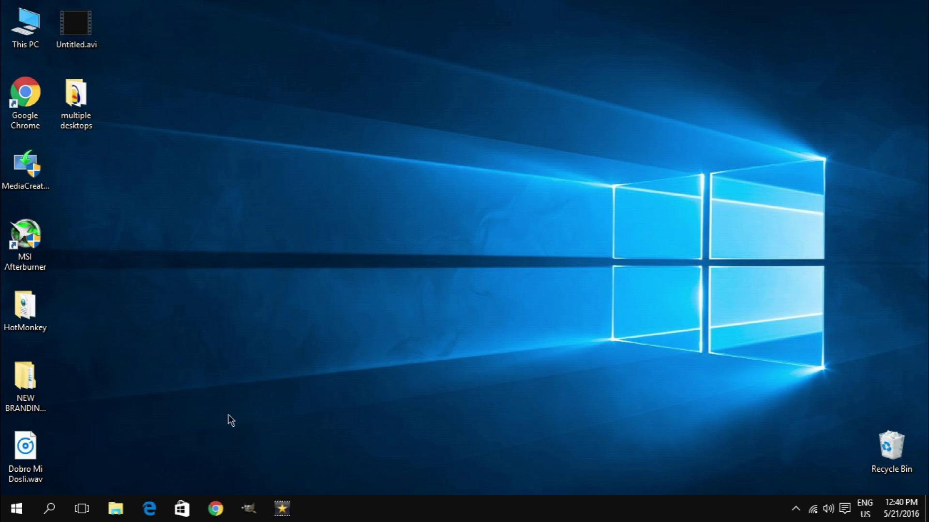
pyautogui.moveTo(82, 510)
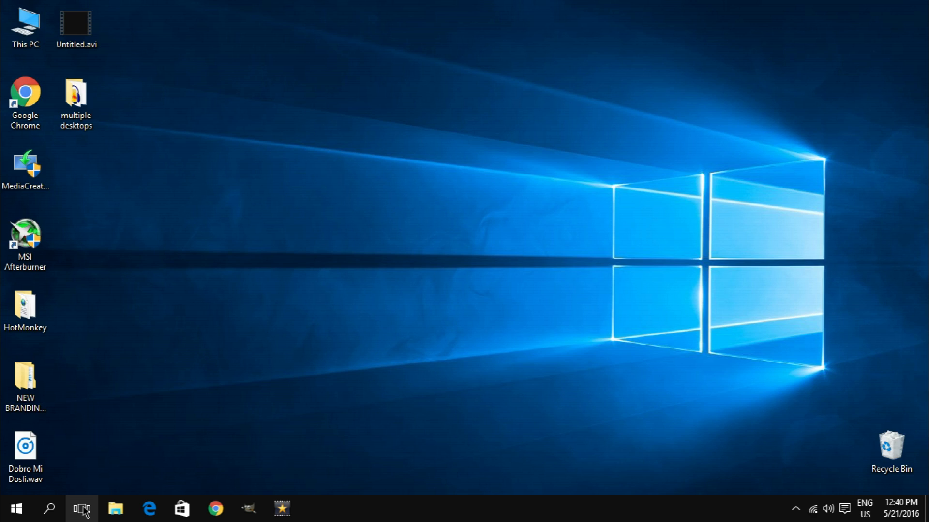
# Retry the Task View button three times; only a black screen appears.
pyautogui.click(81, 508)
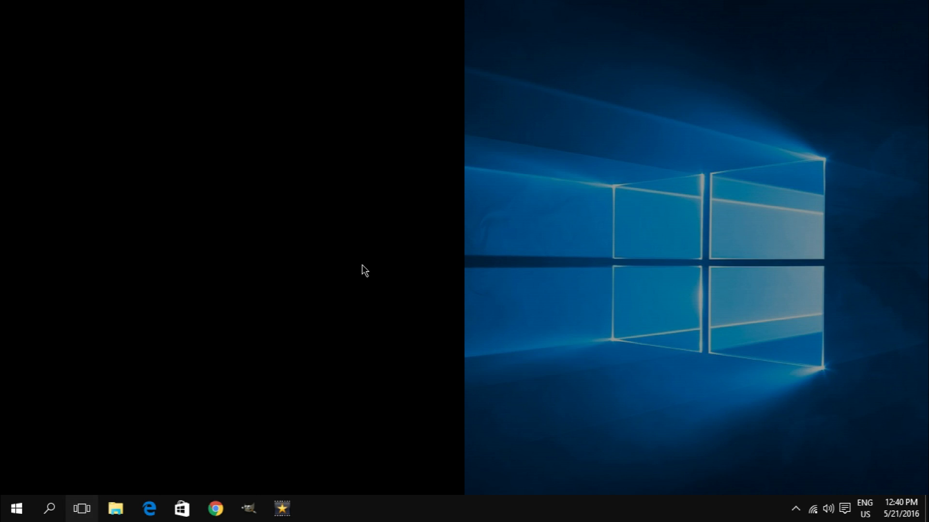
pyautogui.moveTo(398, 234)
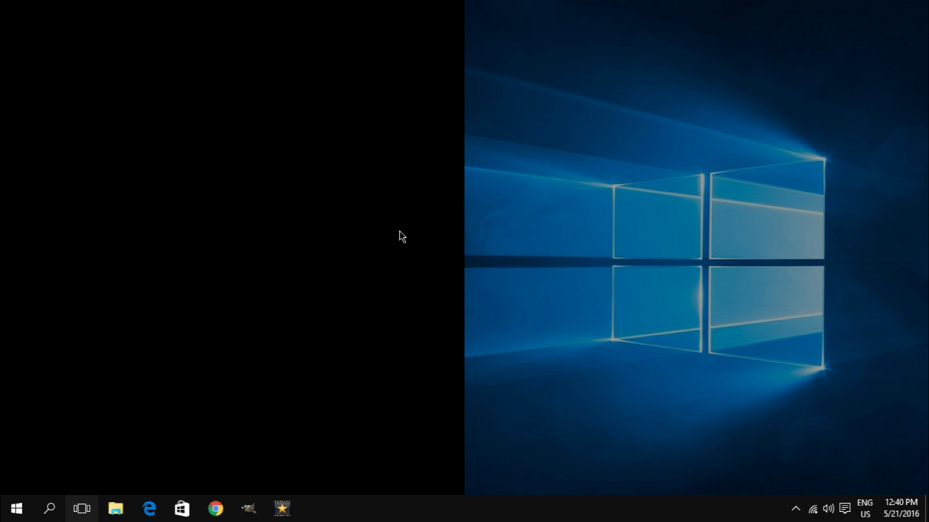
pyautogui.moveTo(625, 310)
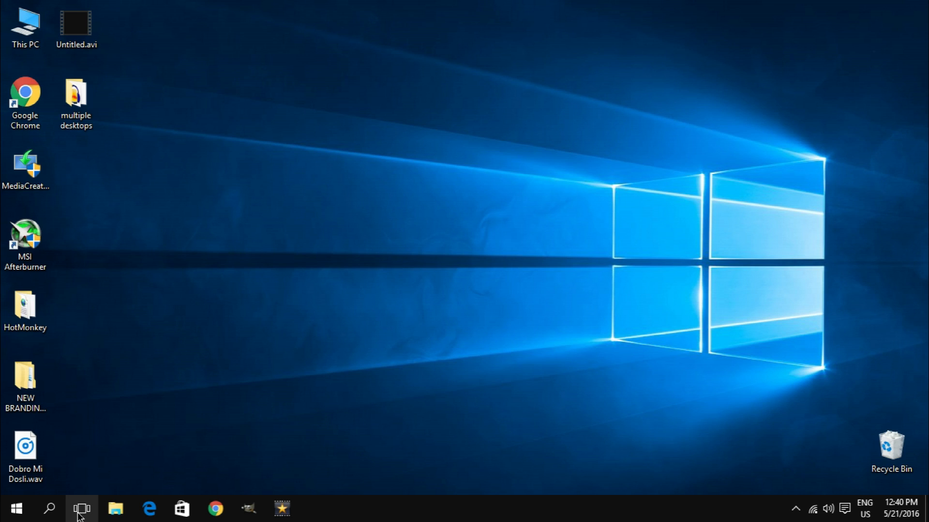
pyautogui.click(81, 509)
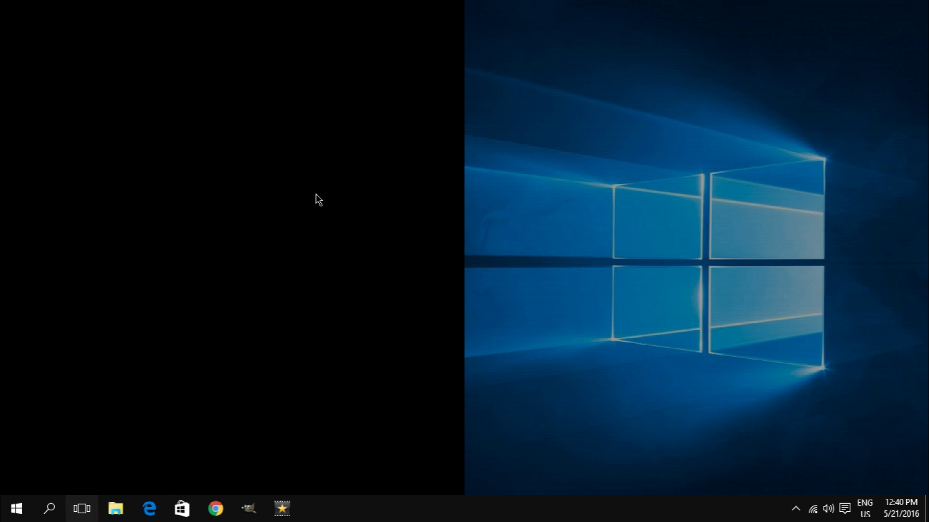
pyautogui.click(82, 508)
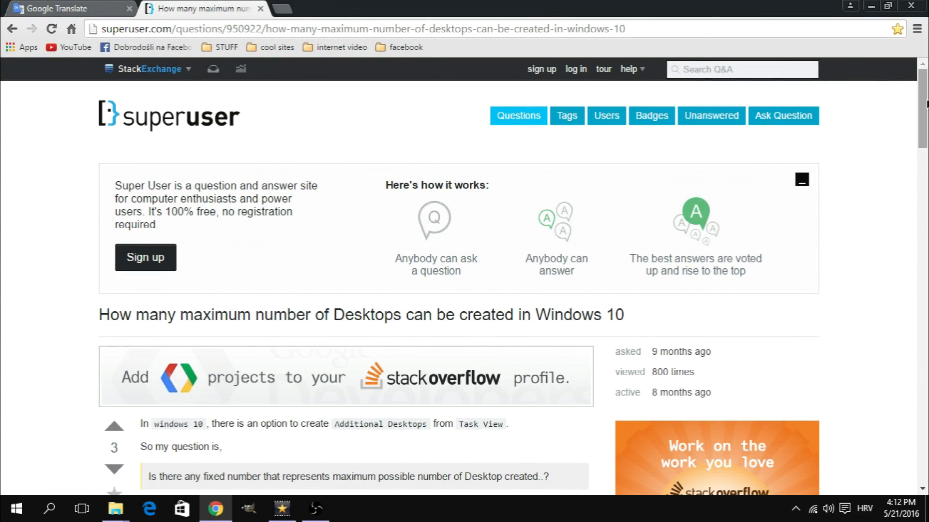
# Scroll the Super User page to the answer about hanging after 716 desktops.
pyautogui.scroll(-3)
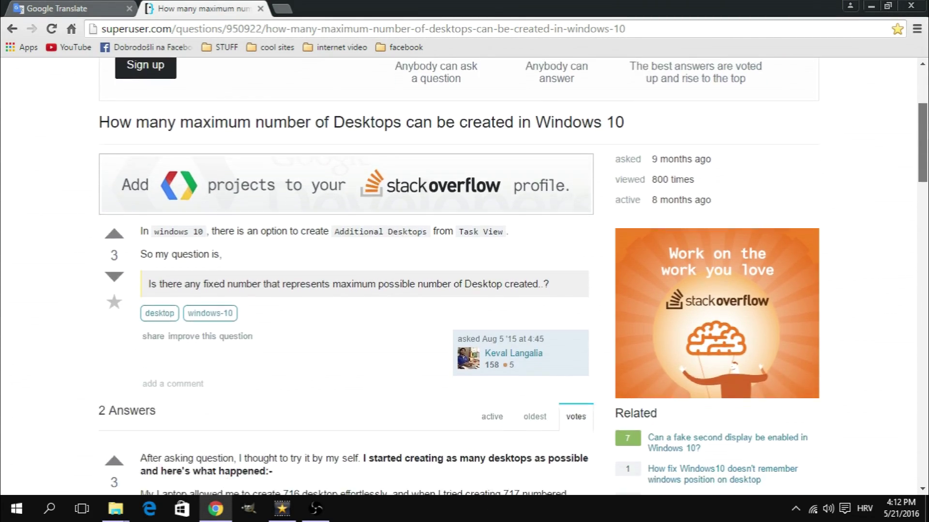
pyautogui.scroll(-3)
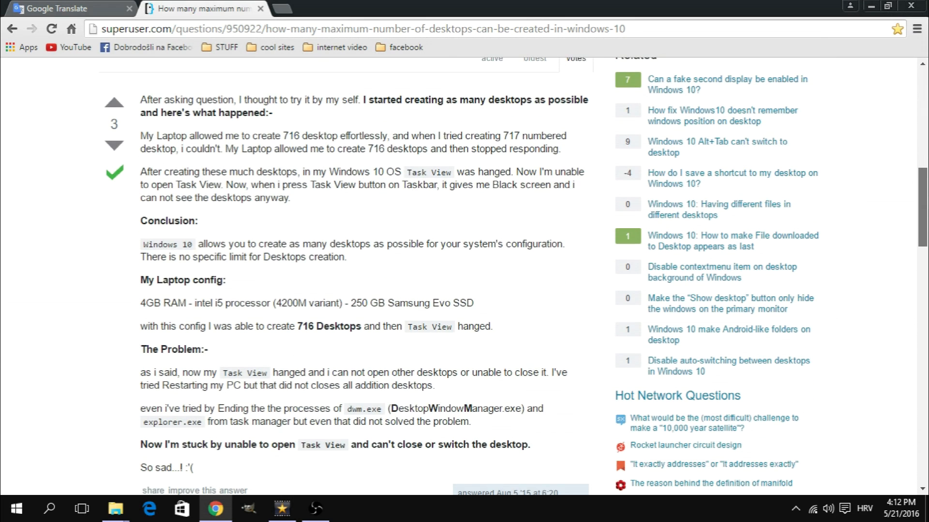
pyautogui.scroll(-3)
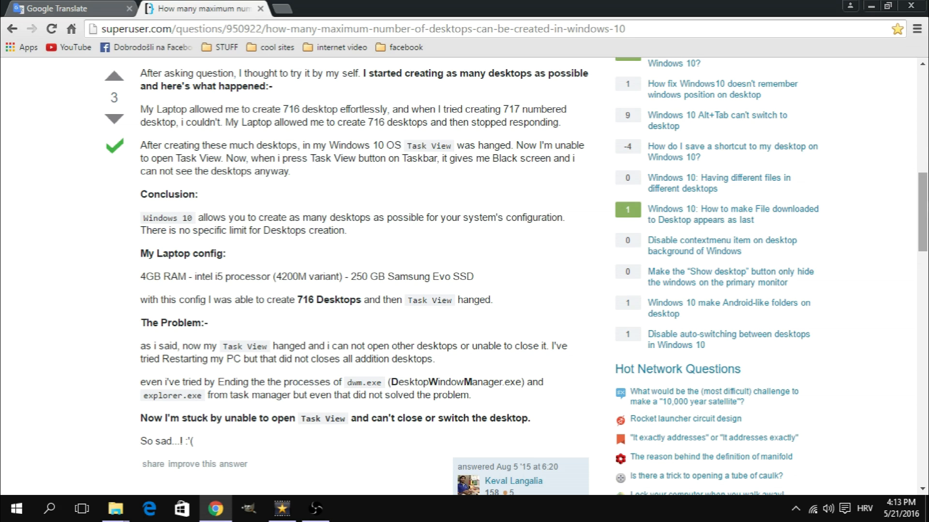
pyautogui.moveTo(925, 205)
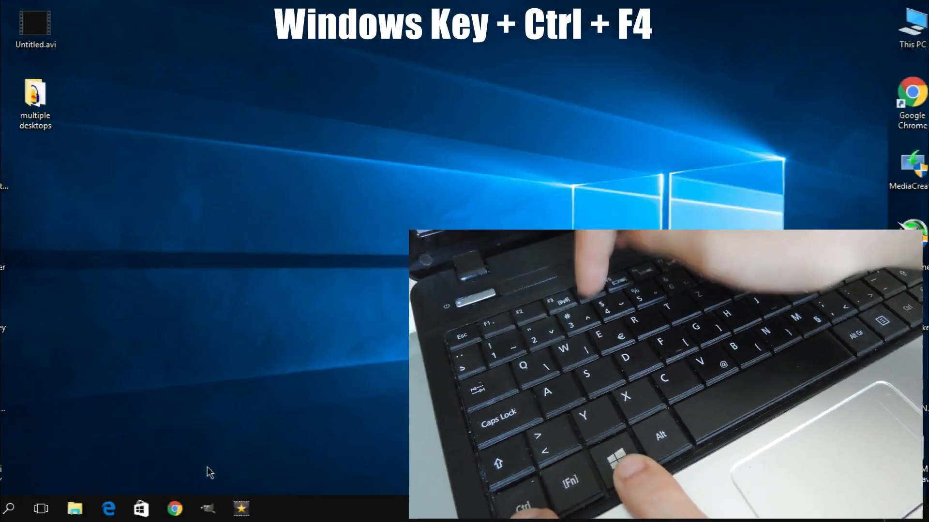
# Close the current virtual desktop with Win+Ctrl+F4.
pyautogui.press('Win+Ctrl+F4')
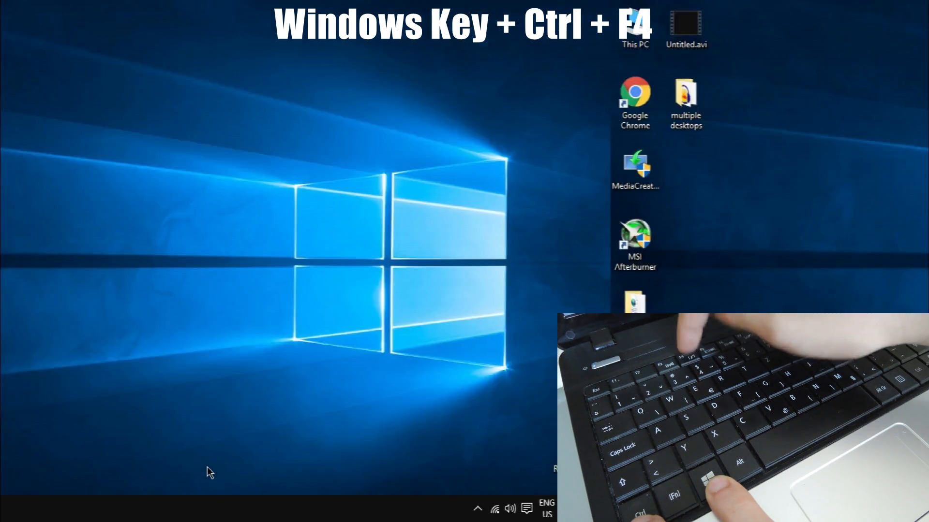